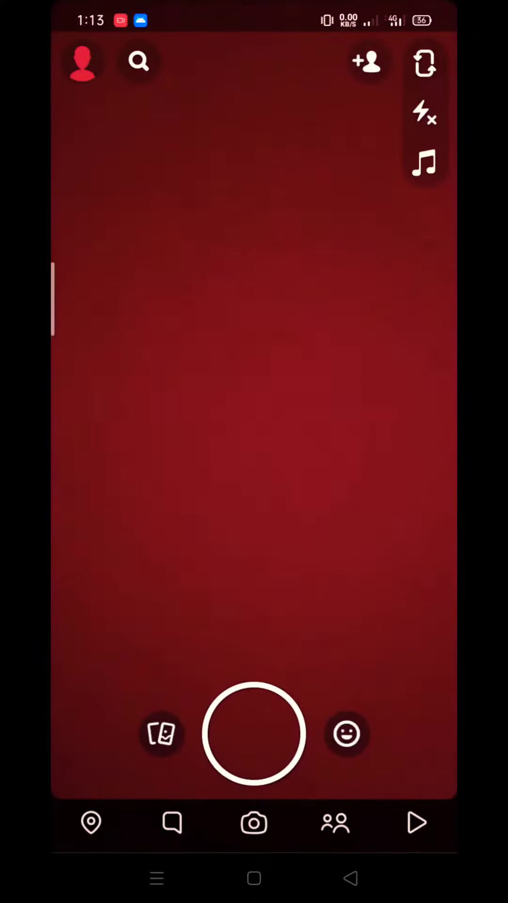
- Go to the chat list, where Kylie Jenner's conversation sits at the top
click(172, 823)
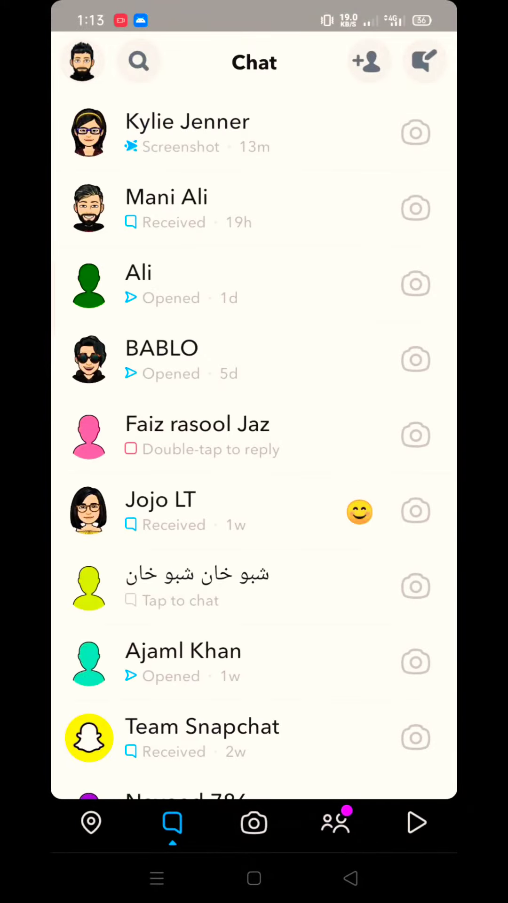
- Browse the chat list, then bring up Kylie Jenner's friend profile and its more-options menu
scroll(down, 3)
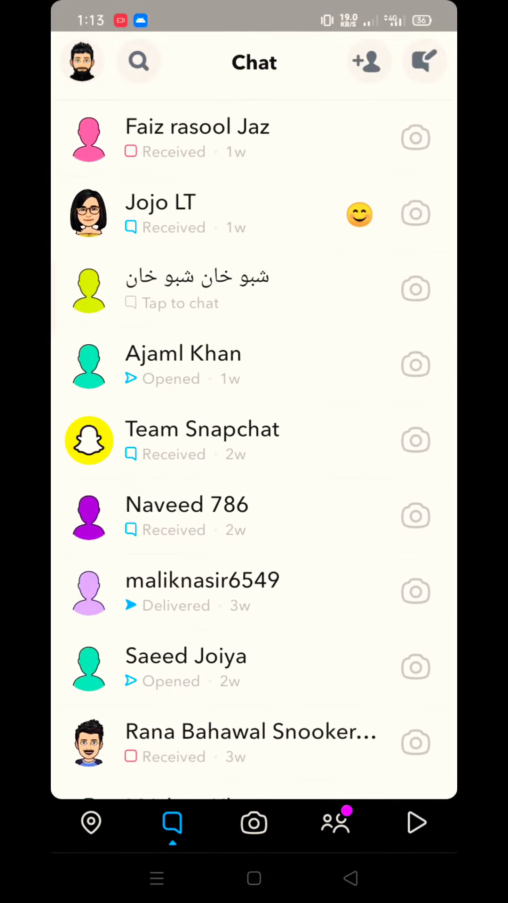
scroll(down, 3)
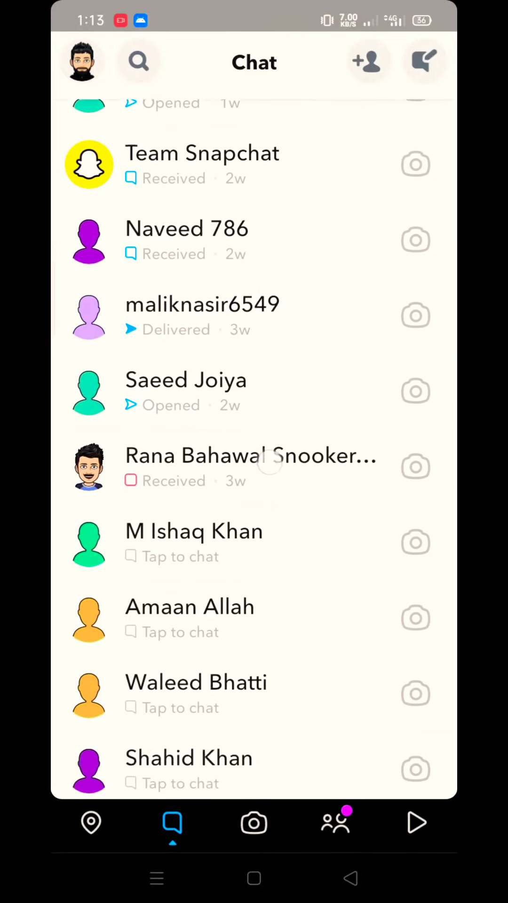
scroll(down, 3)
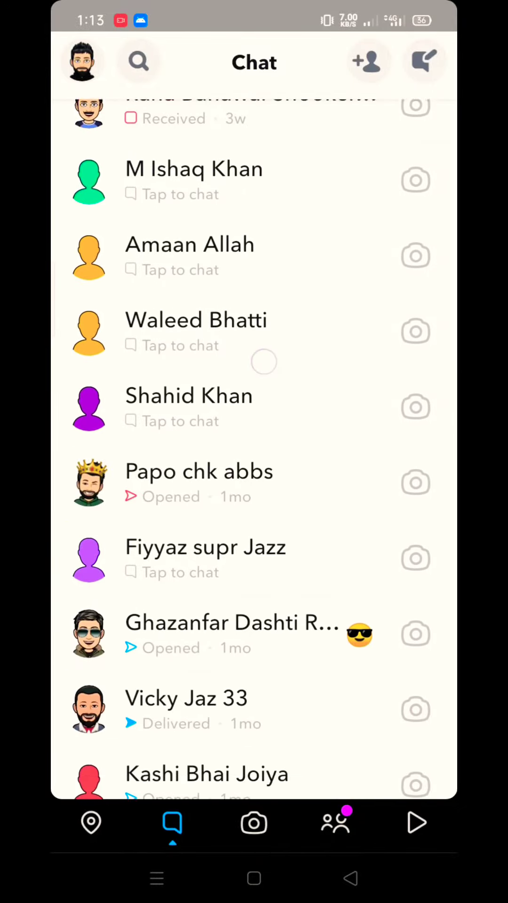
scroll(down, 3)
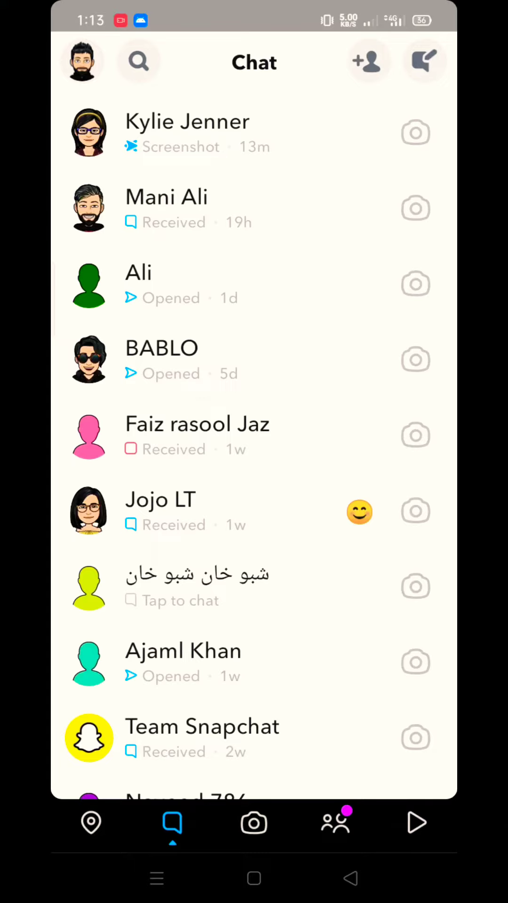
click(89, 137)
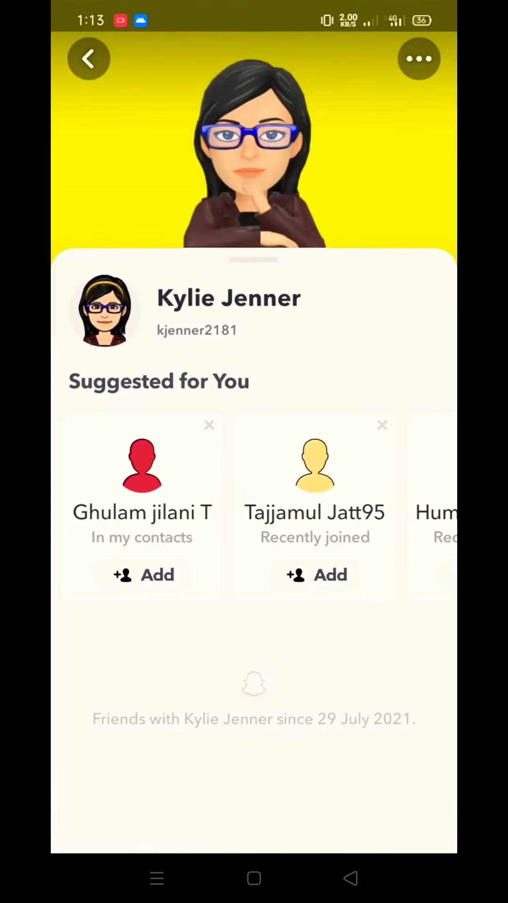
click(419, 59)
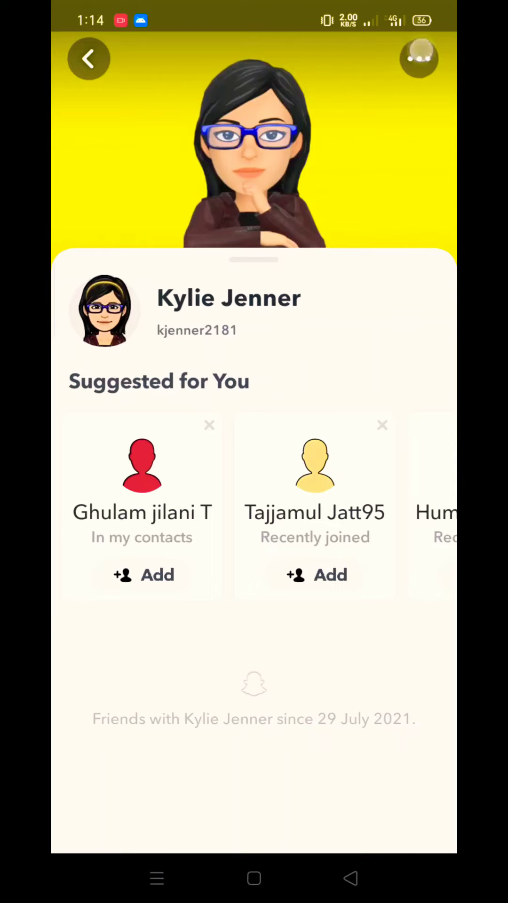
click(420, 58)
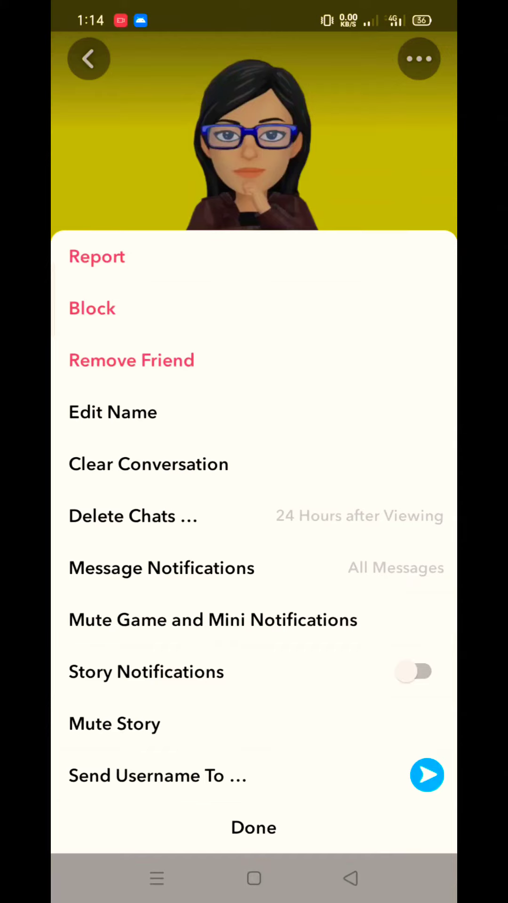
click(131, 361)
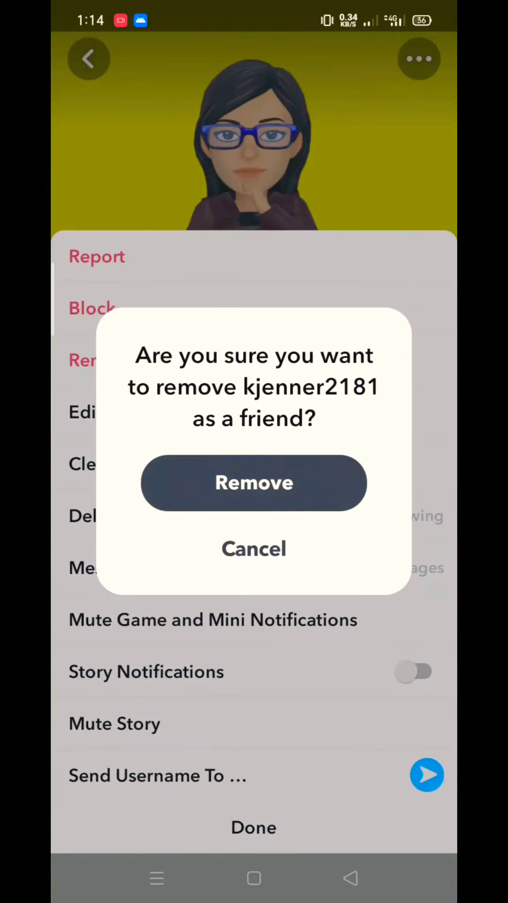
click(253, 482)
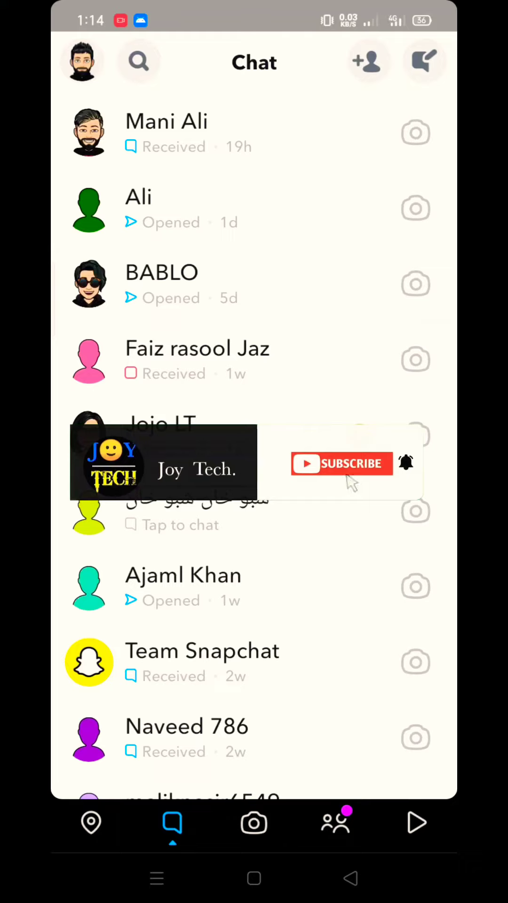
click(342, 464)
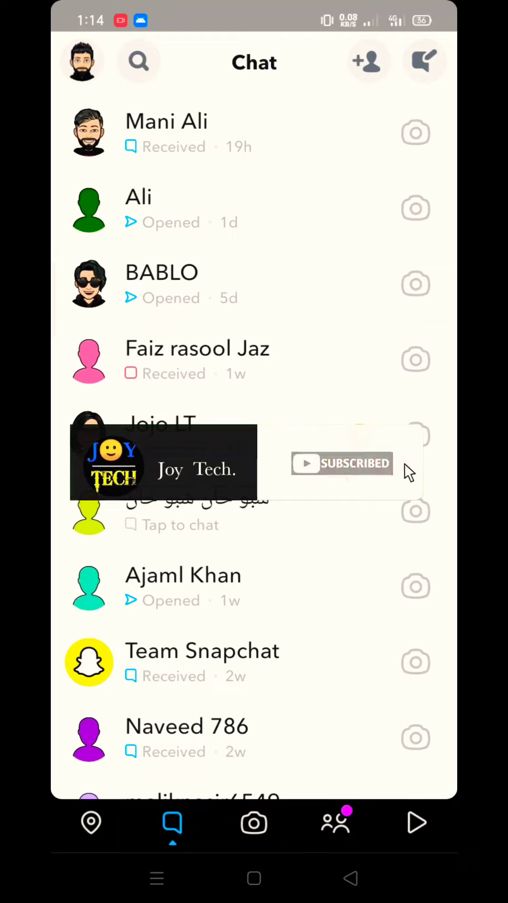